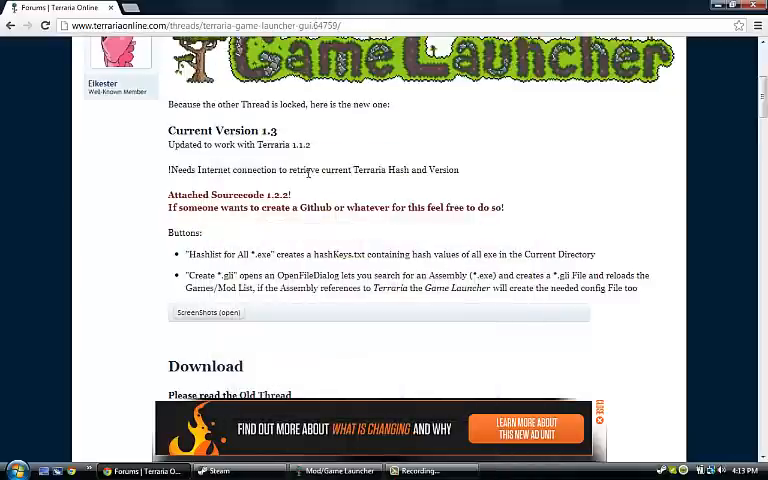
- Scroll the Game Launcher thread down to its Download section link
scroll(down, 3)
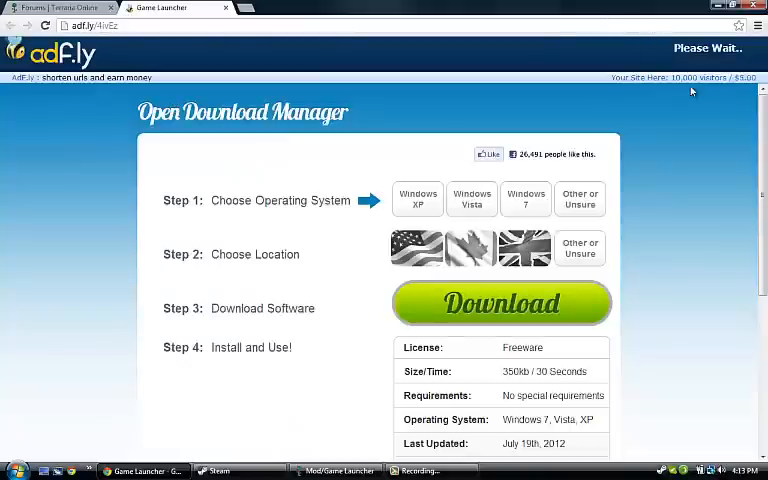
mouse_move(638, 138)
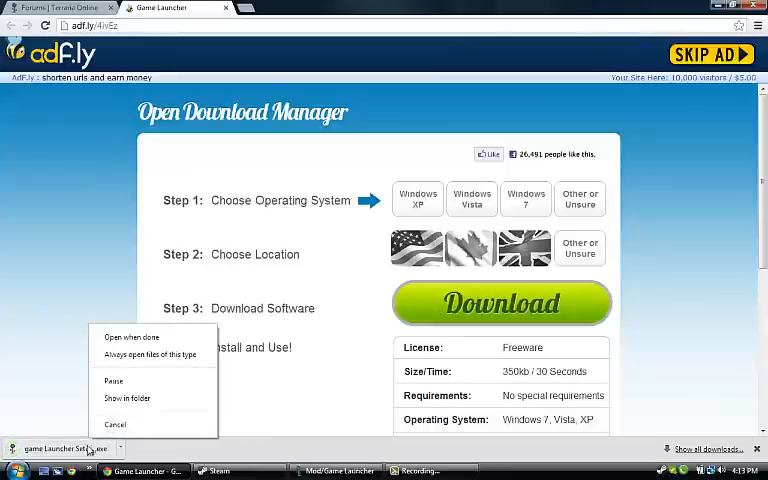
- Run the downloaded Game Launcher setup file from the browser's download bar
click(132, 336)
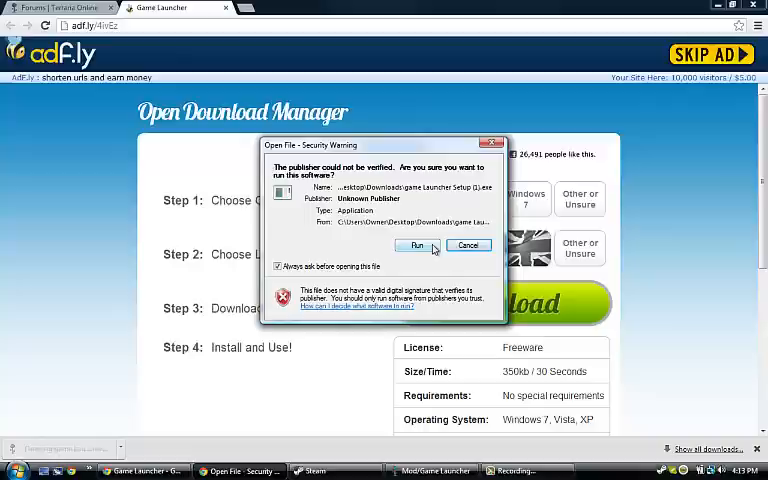
- Run the unverified setup and accept Steam's Terraria folder as the install destination
click(416, 244)
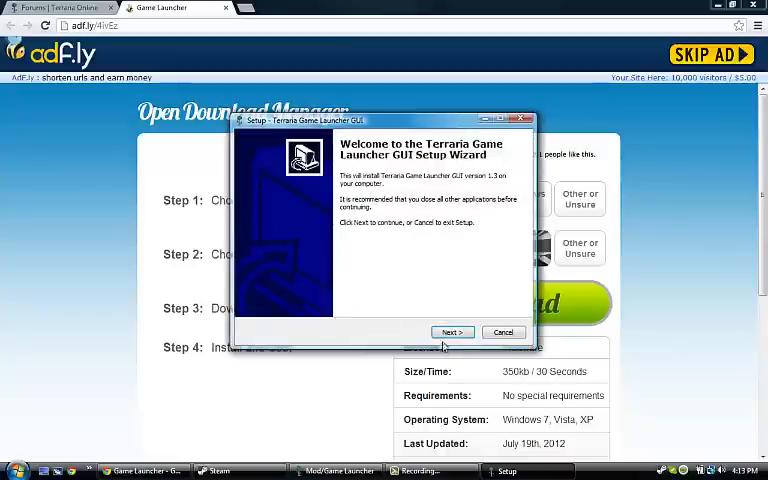
click(452, 332)
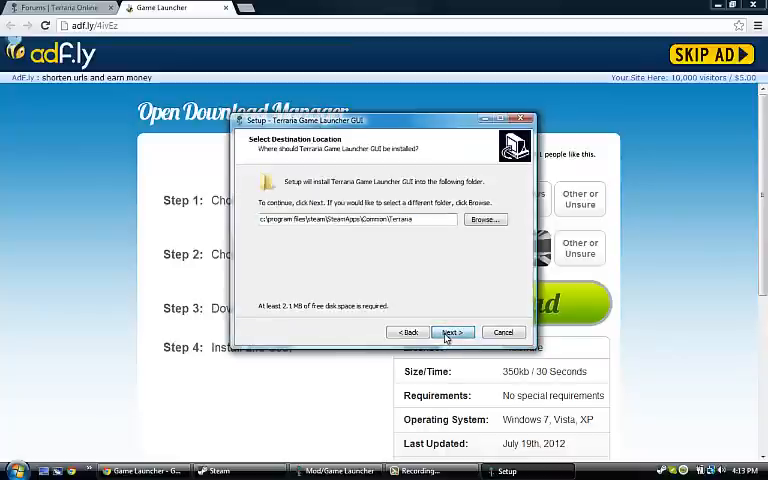
click(452, 332)
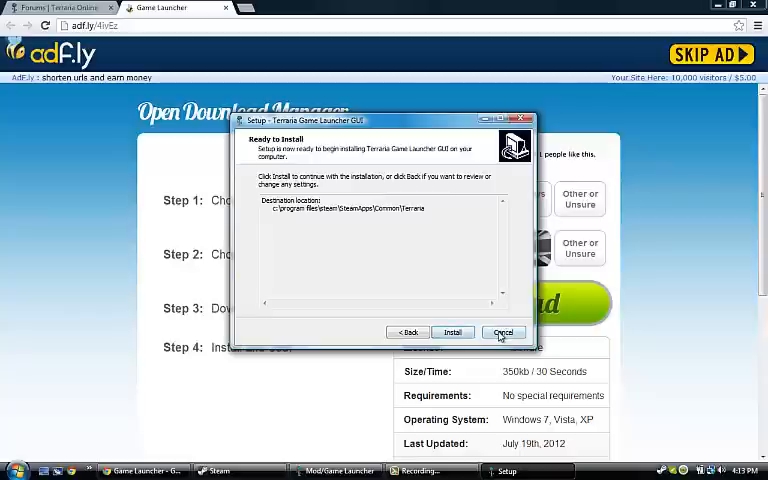
- Cancel the setup at the ready-to-install stage and confirm exiting
click(504, 332)
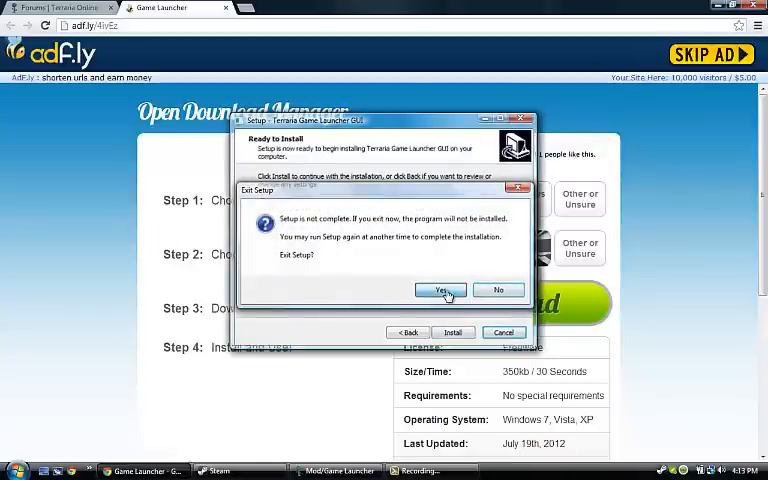
click(440, 290)
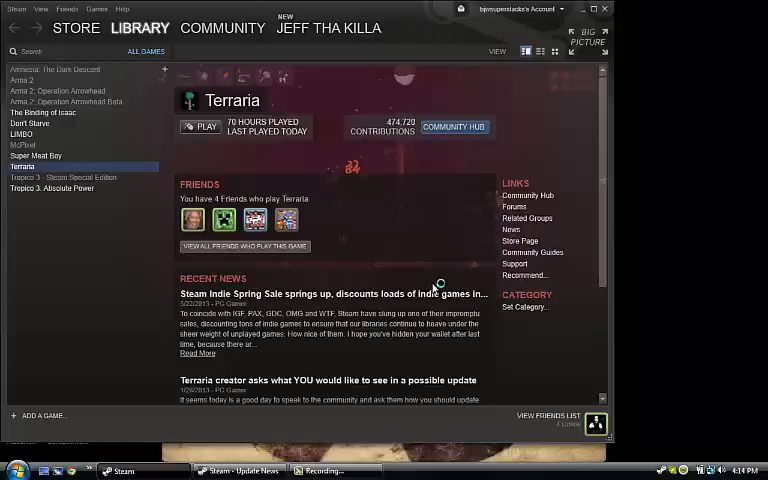
- Start Terraria from the Steam library so the Game Launcher window appears
click(200, 126)
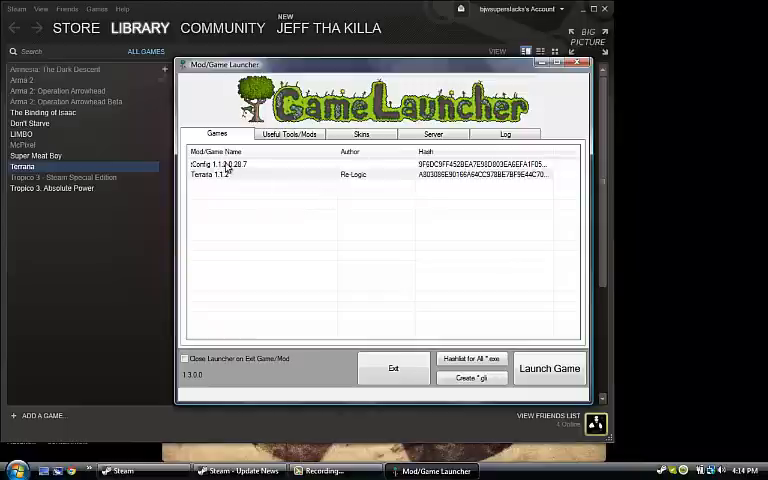
mouse_move(276, 192)
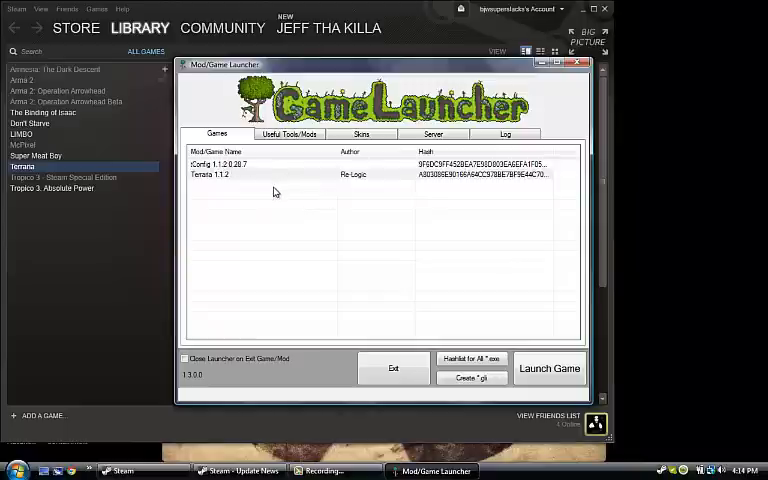